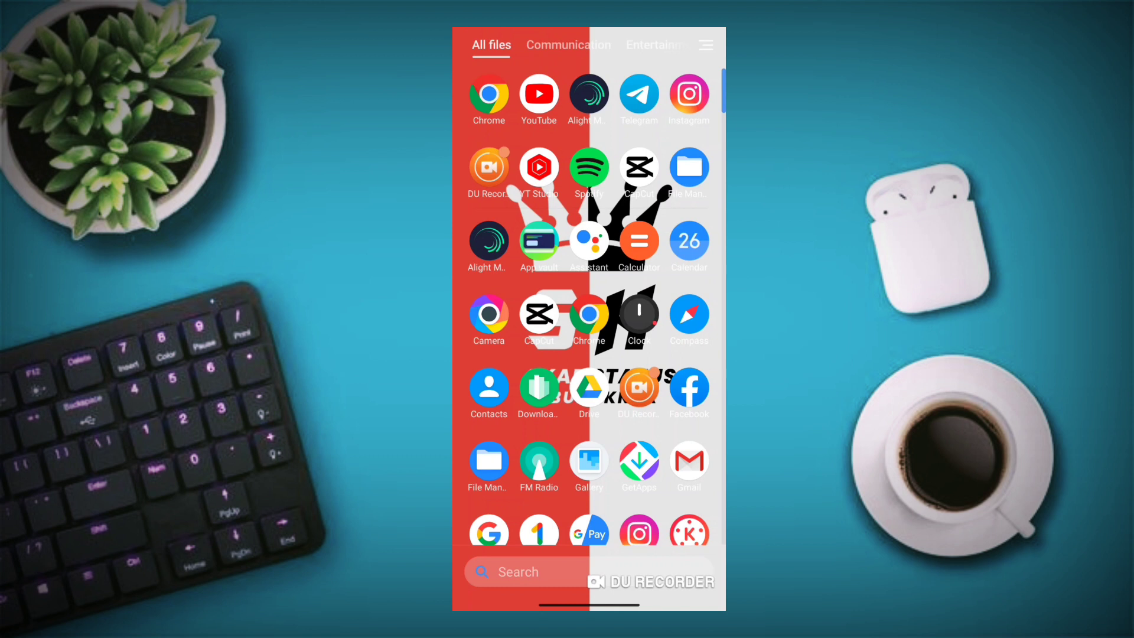
- Scroll the app drawer down to find Turbo VPN Lite
{"action": "scroll", "scroll_direction": "down", "scroll_amount": 3}
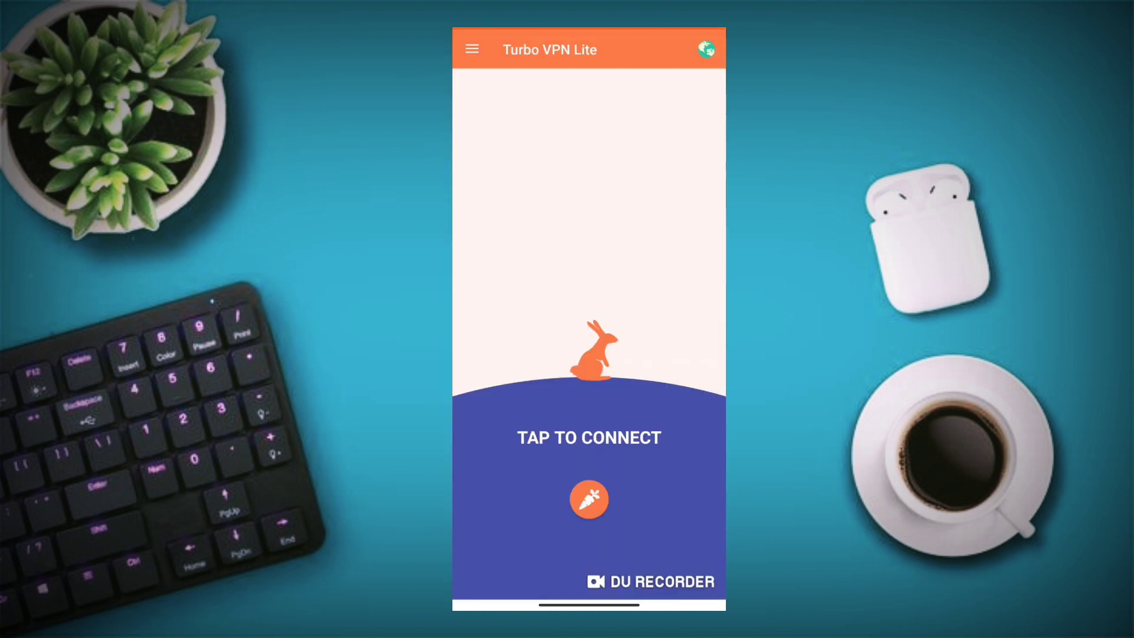
- Connect Turbo VPN Lite, then move on to CapCut's project list
{"action": "left_click", "coordinate": [589, 499]}
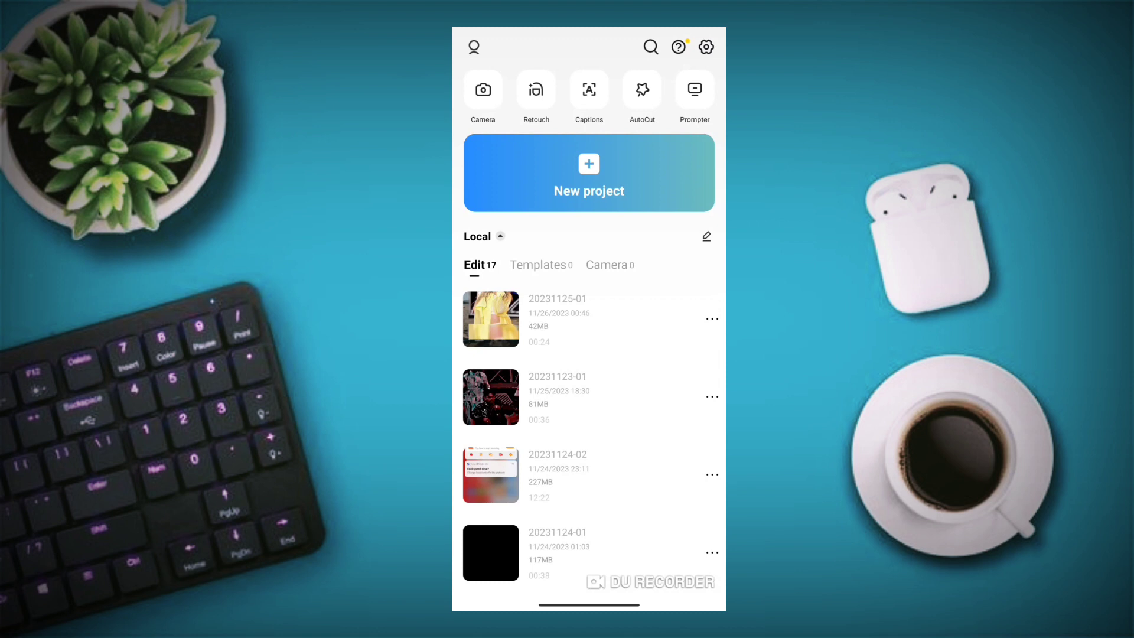
{"action": "left_click", "coordinate": [491, 396]}
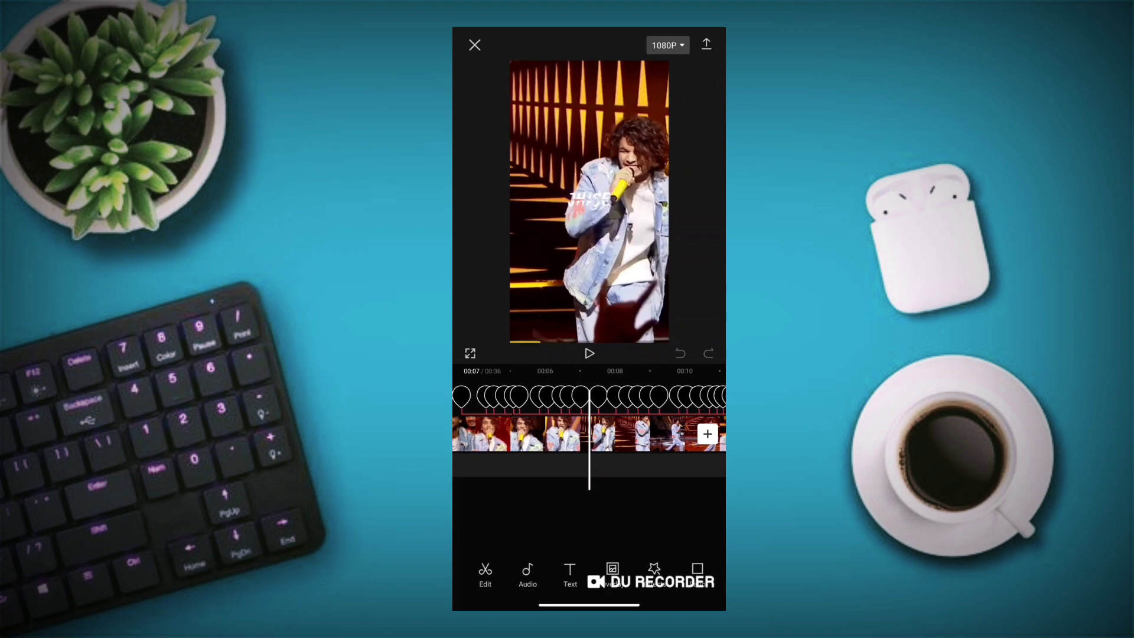
{"action": "left_click", "coordinate": [475, 45]}
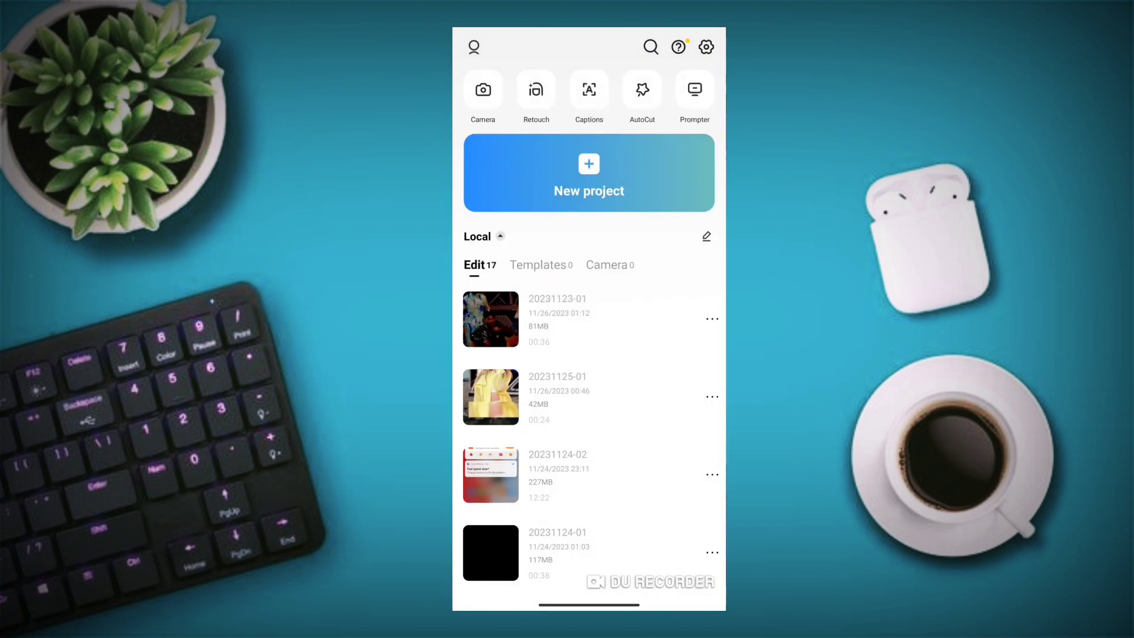
- Start a new project with the desert clip and delete the Ending clip
{"action": "left_click", "coordinate": [588, 172]}
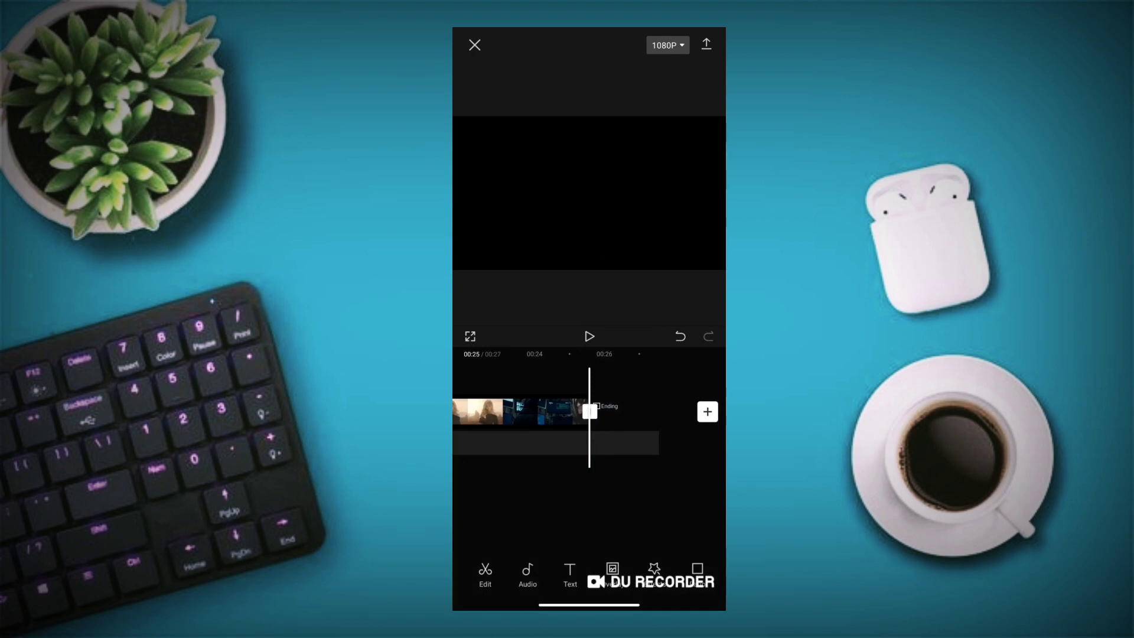
{"action": "left_click", "coordinate": [608, 412]}
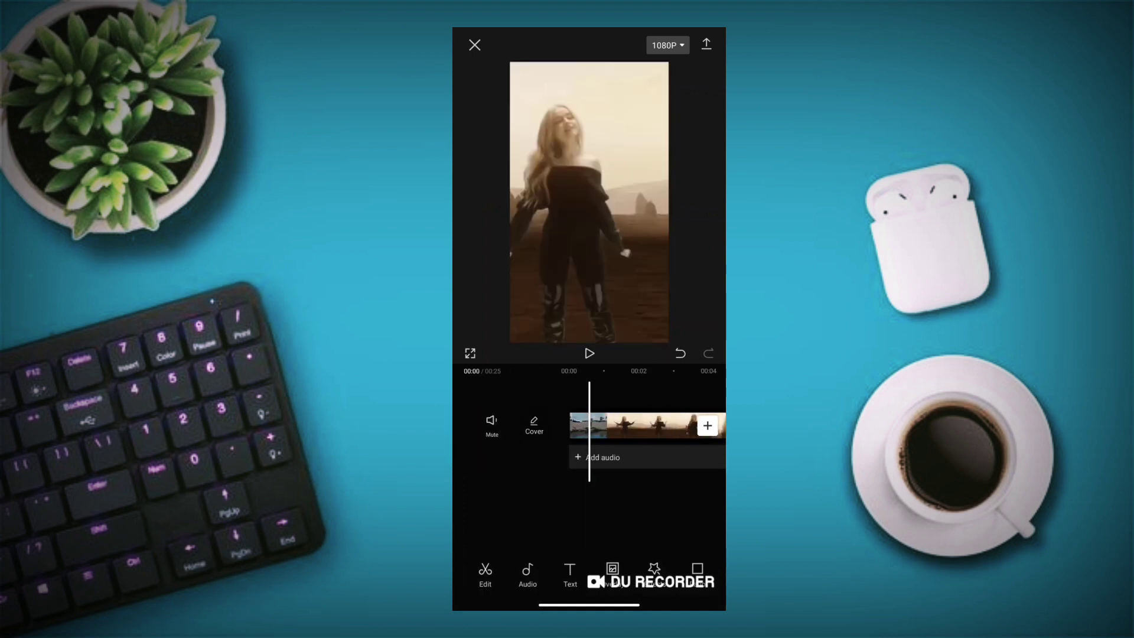
- Add a 'So Take Aim' text caption in the CUNIA font
{"action": "left_click", "coordinate": [570, 575]}
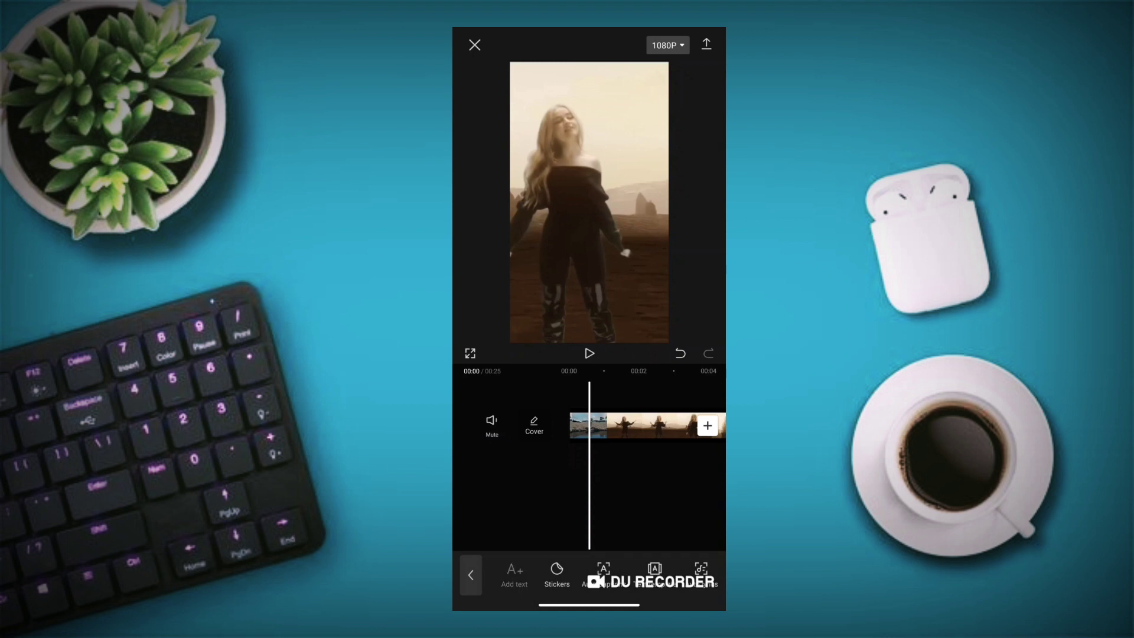
{"action": "left_click", "coordinate": [515, 575]}
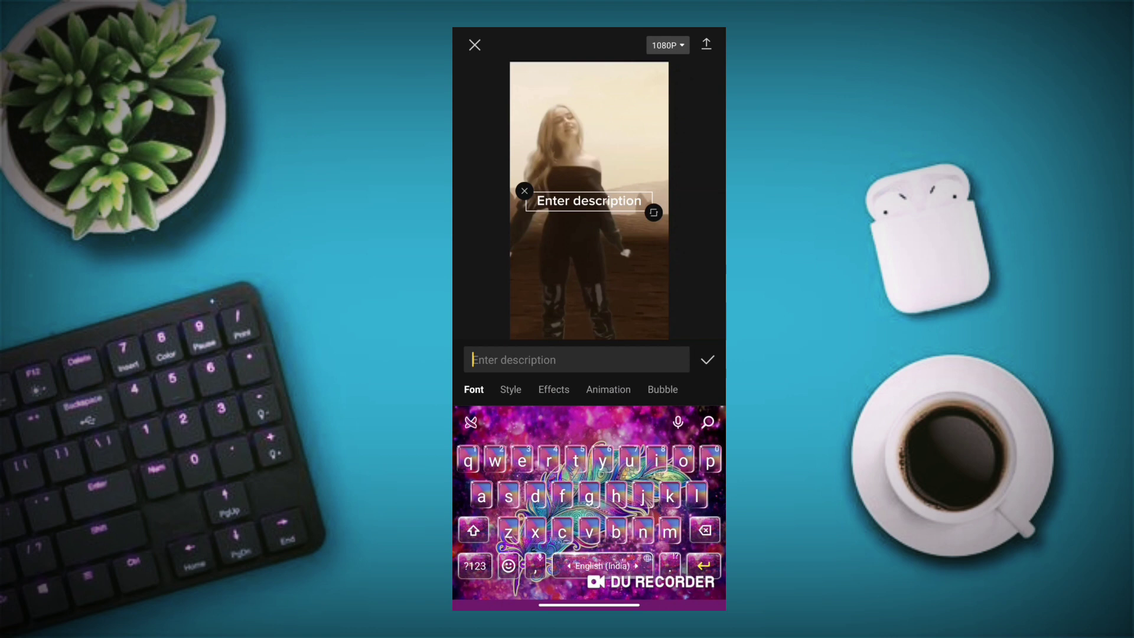
{"action": "type", "text": "So Take Aim"}
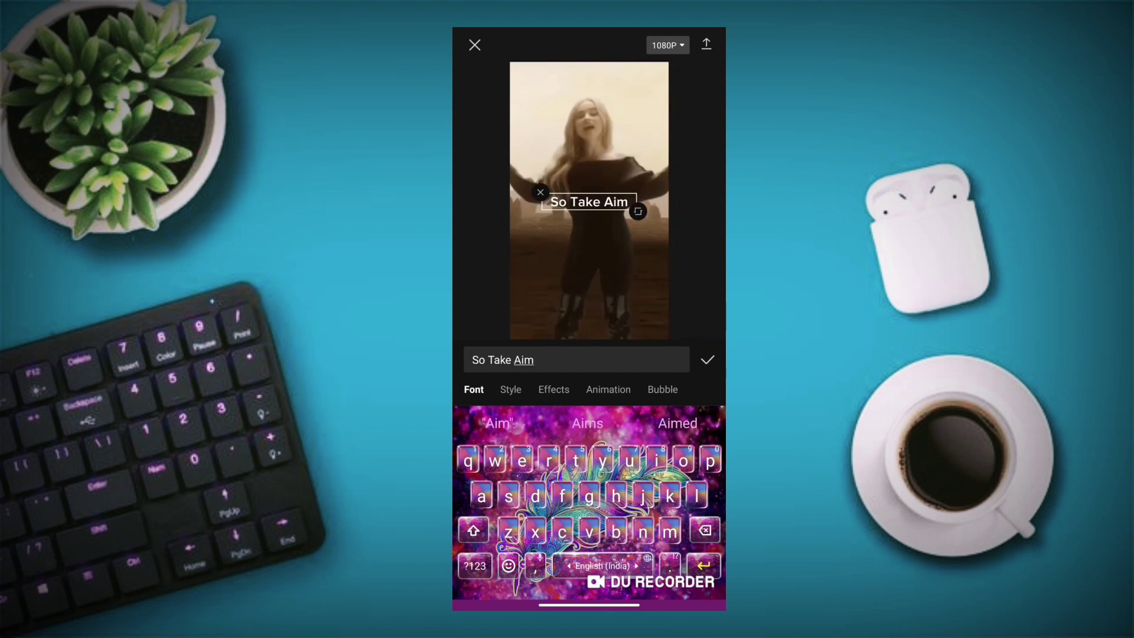
{"action": "left_click", "coordinate": [707, 360]}
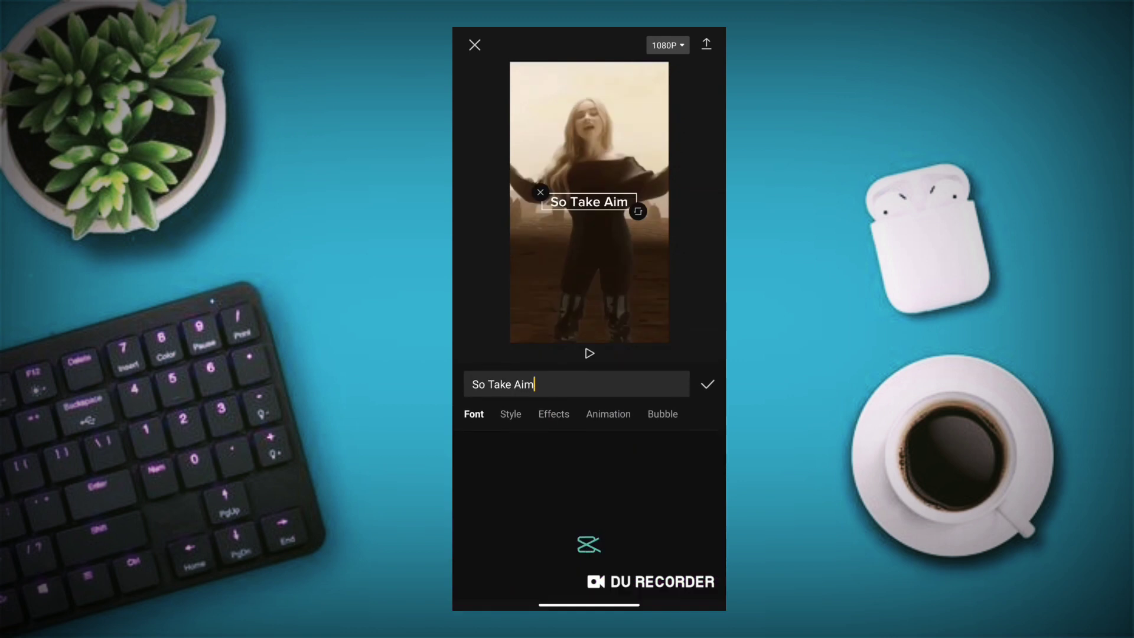
{"action": "left_click", "coordinate": [510, 413]}
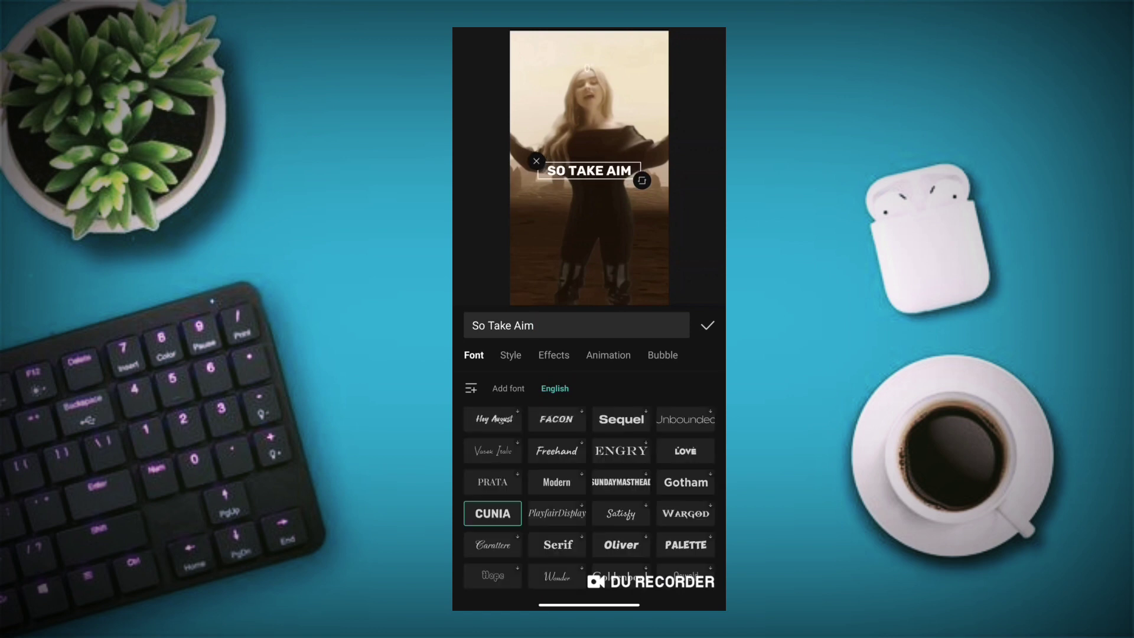
- Give the 'So Take Aim' caption an In animation lasting 1.3 seconds
{"action": "left_click", "coordinate": [608, 355]}
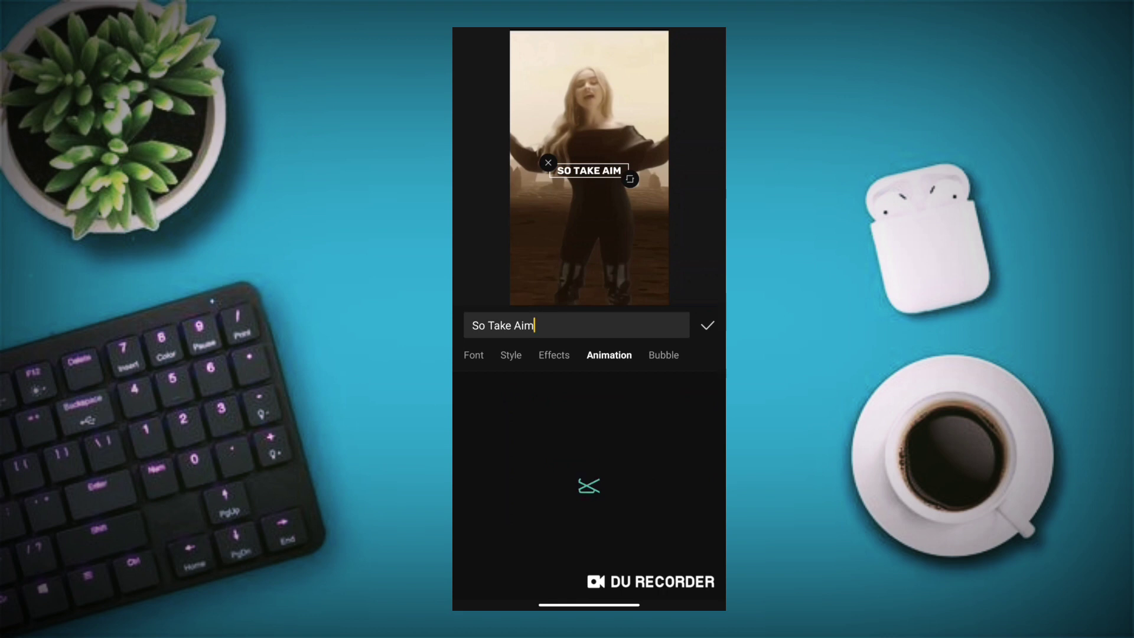
{"action": "left_click", "coordinate": [608, 355]}
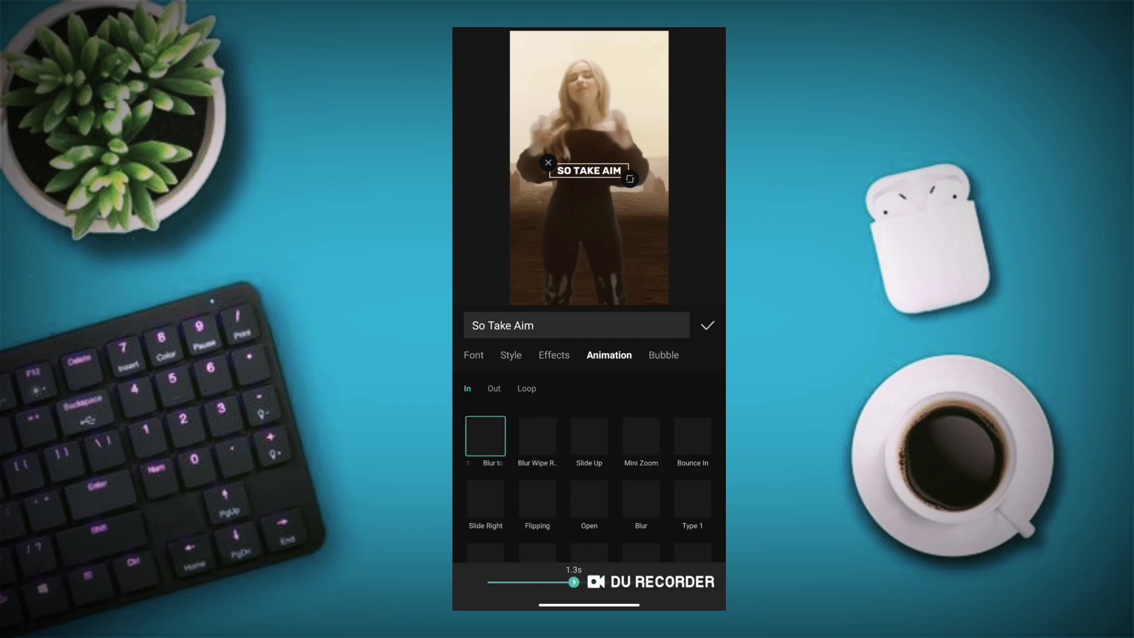
{"action": "left_click", "coordinate": [706, 325]}
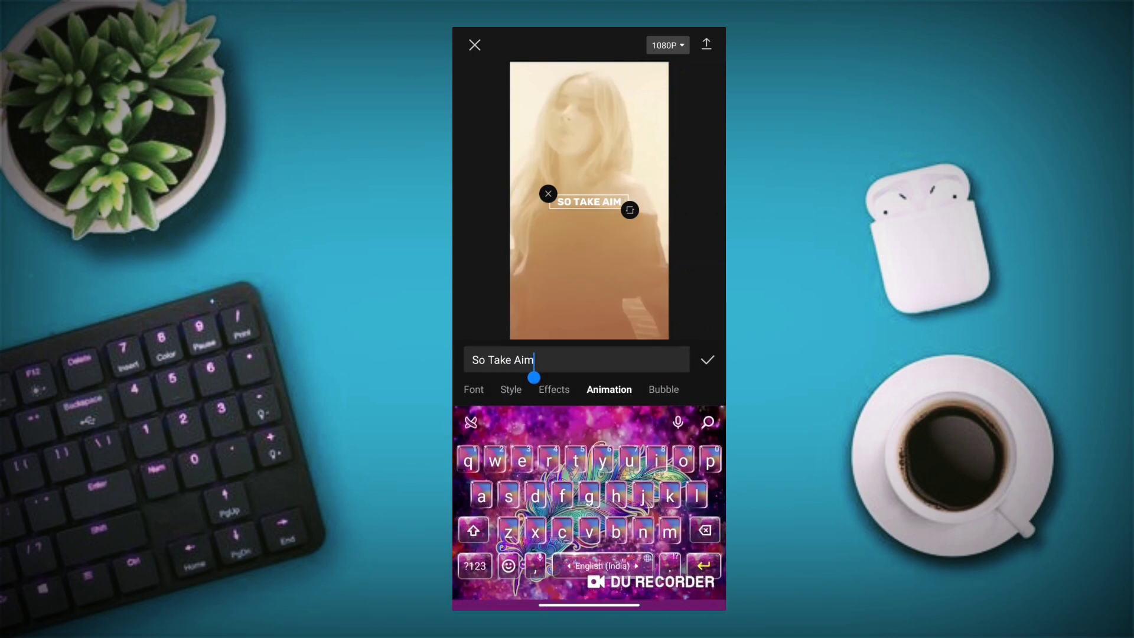
- Type 'thiy' into the caption, confirm it, and leave the text tools
{"action": "type", "text": "thiy"}
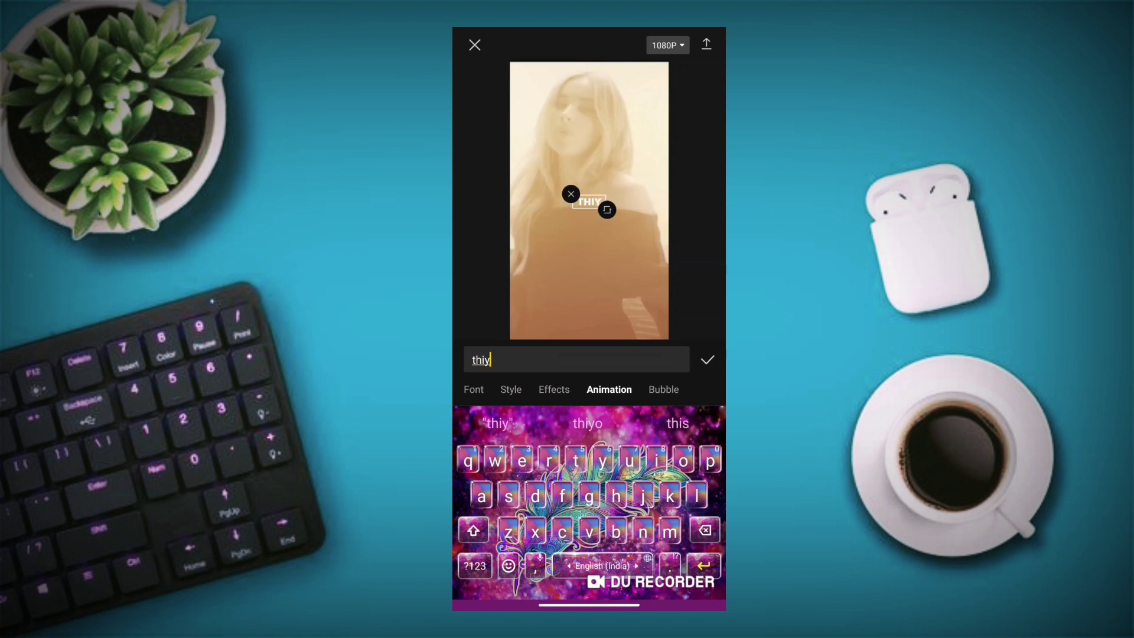
{"action": "left_click", "coordinate": [706, 361]}
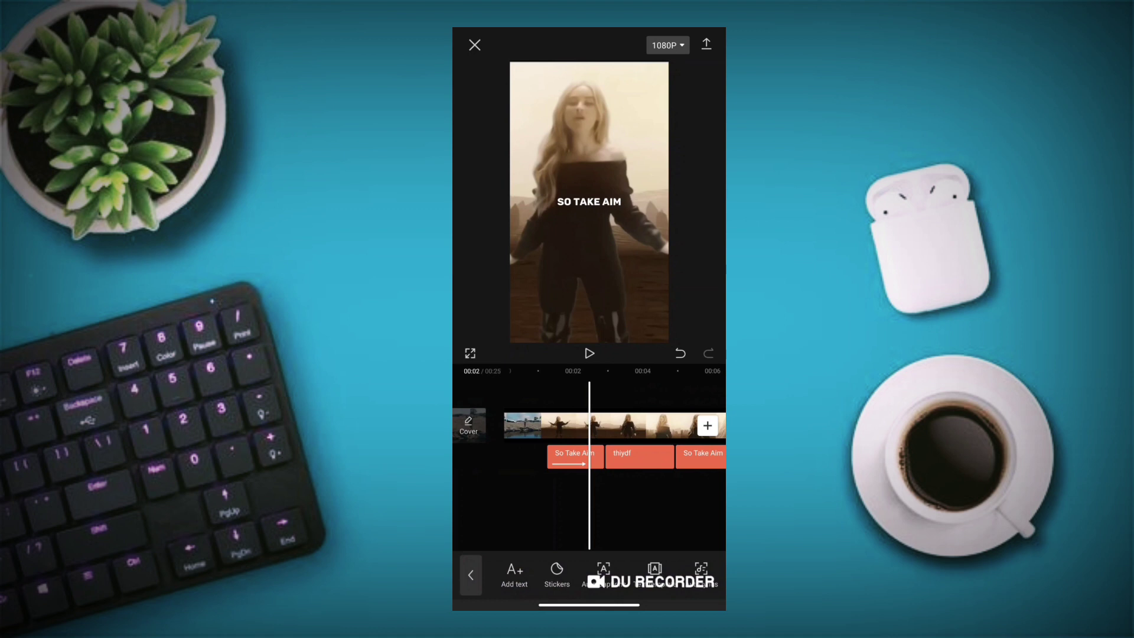
{"action": "left_click", "coordinate": [706, 44]}
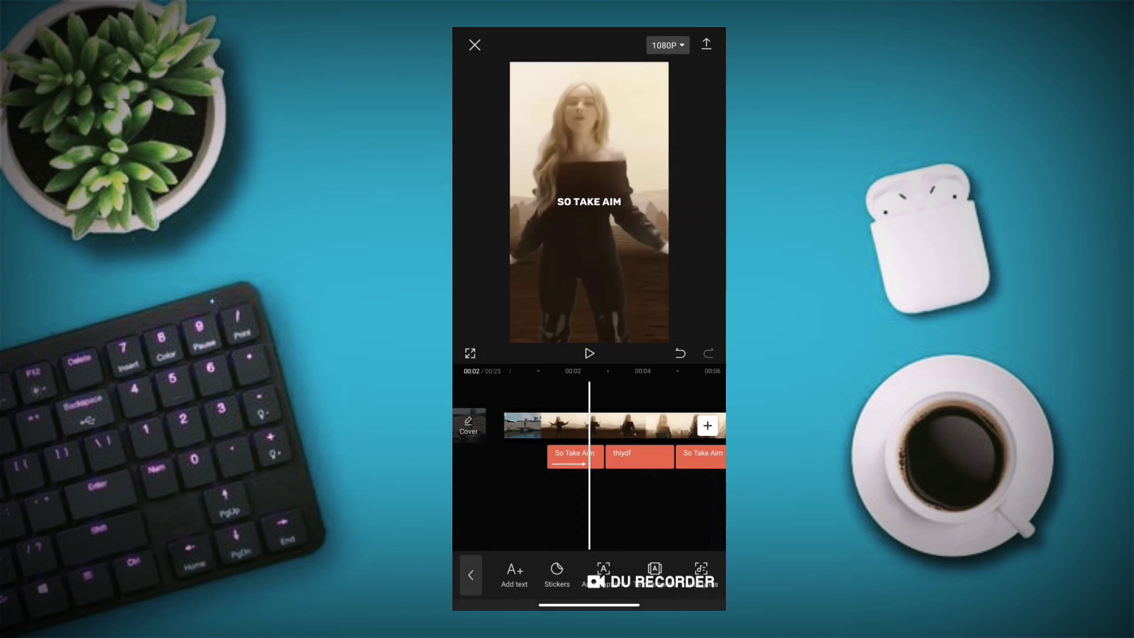
{"action": "left_click", "coordinate": [475, 44]}
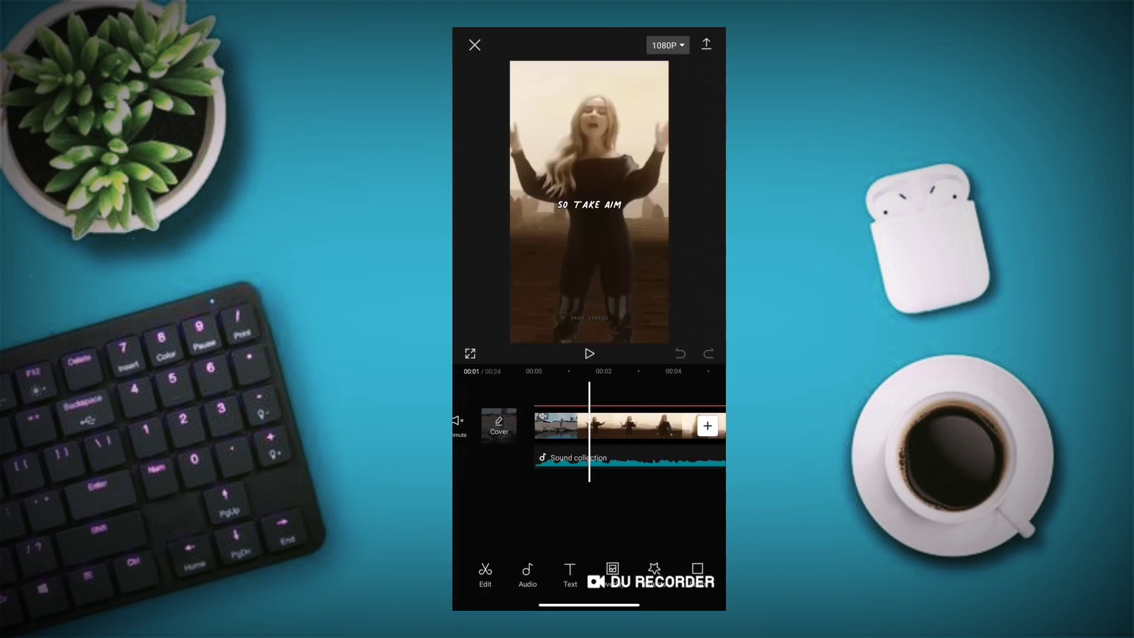
- Add a new caption reading 'I've never been' in the handwritten style
{"action": "left_click", "coordinate": [569, 575]}
{"action": "type", "text": "I've never been"}
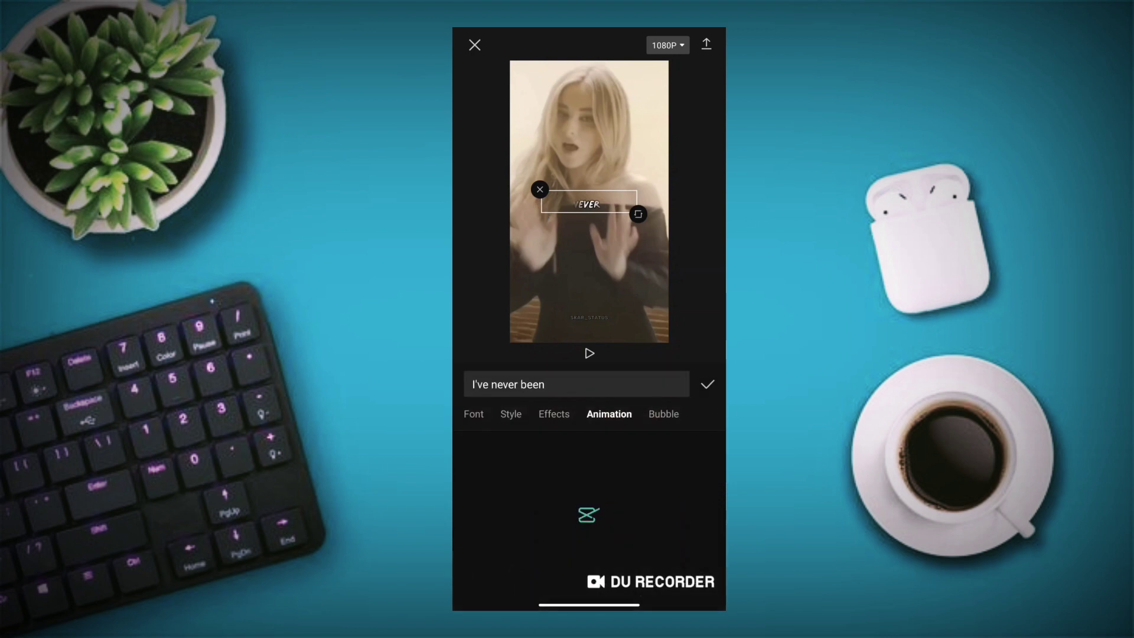
- Apply the Open intro animation to 'I've never been' and confirm
{"action": "left_click", "coordinate": [609, 413]}
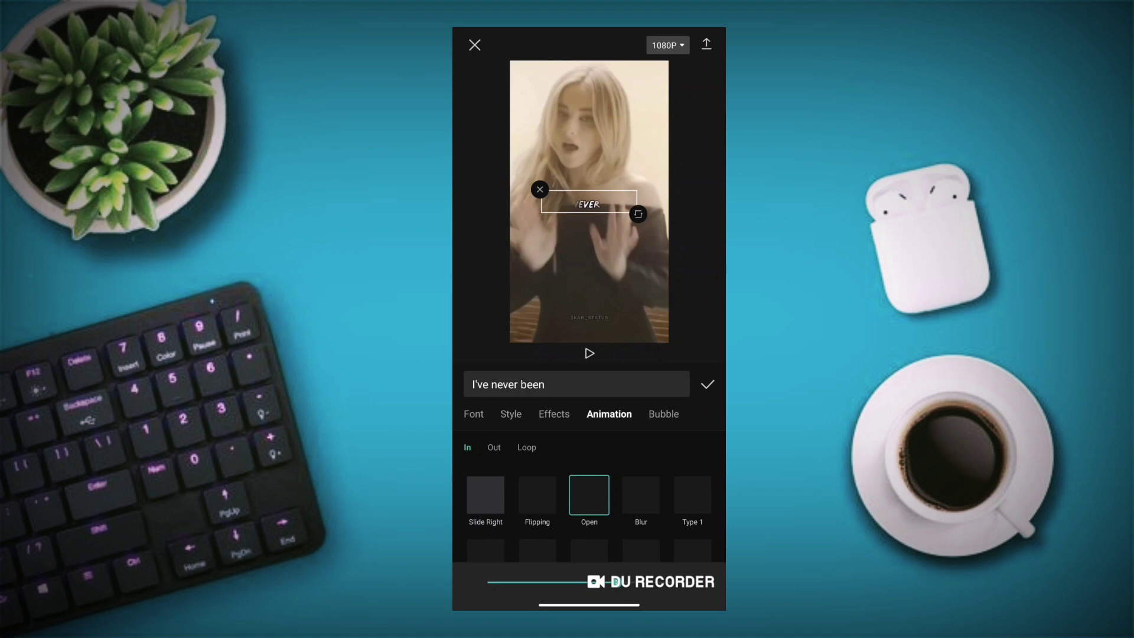
{"action": "left_click", "coordinate": [706, 384]}
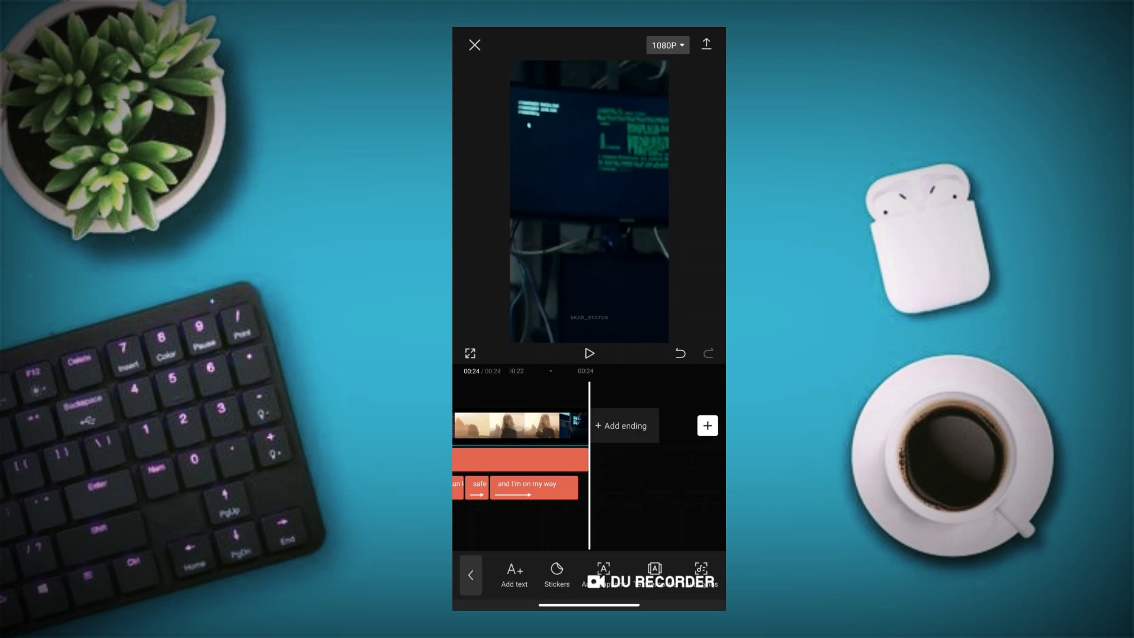